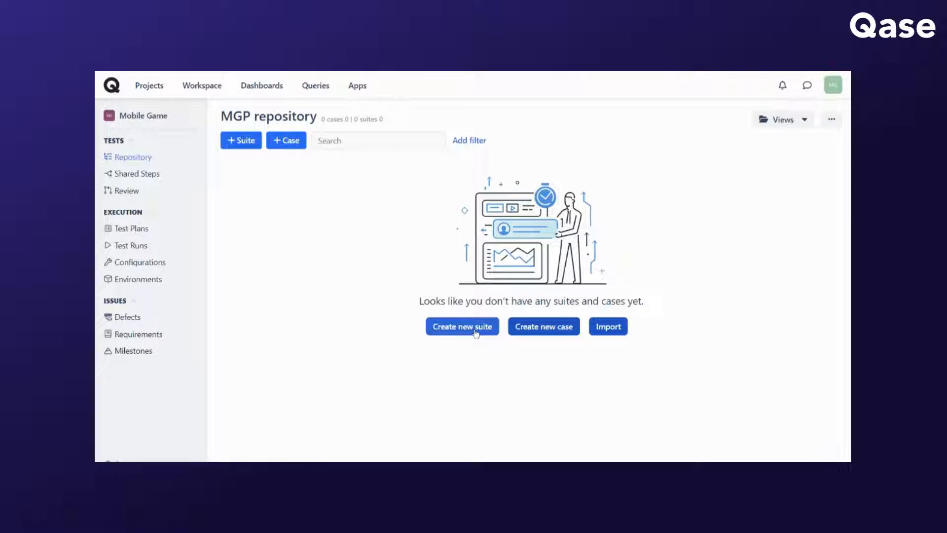
- Create the first suite named 'Parent Suite' at the MGP repository root
{"action": "left_click", "coordinate": [461, 327]}
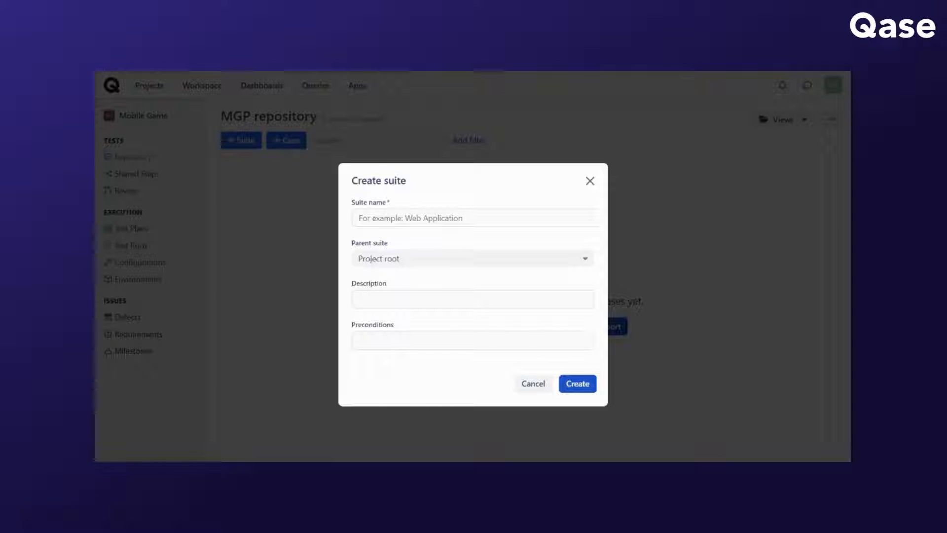
{"action": "type", "text": "Parent Suite"}
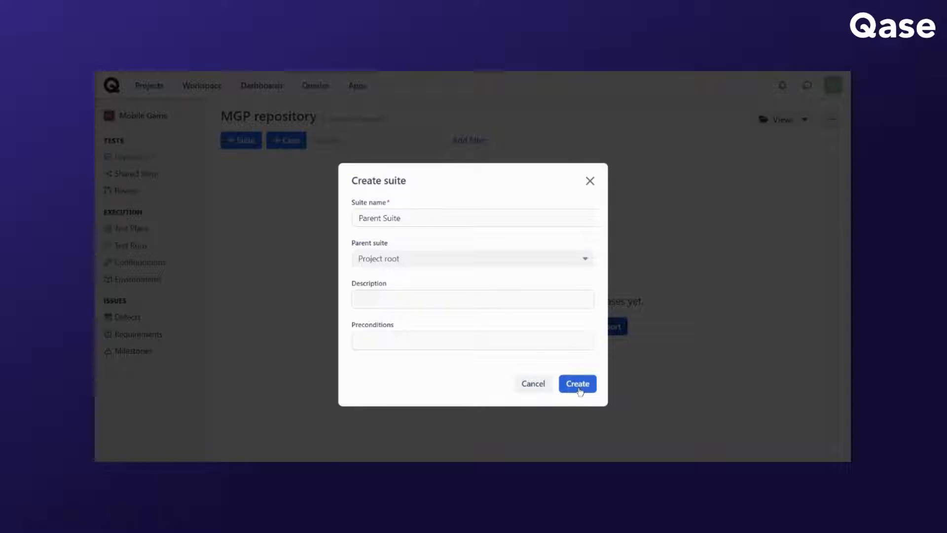
{"action": "left_click", "coordinate": [576, 384]}
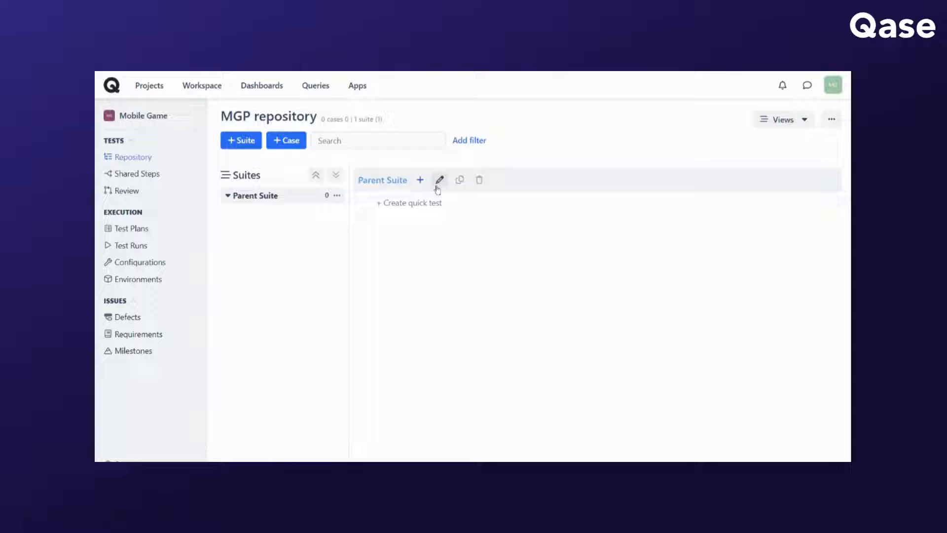
- Start a new child suite nested under Parent Suite
{"action": "left_click", "coordinate": [241, 140]}
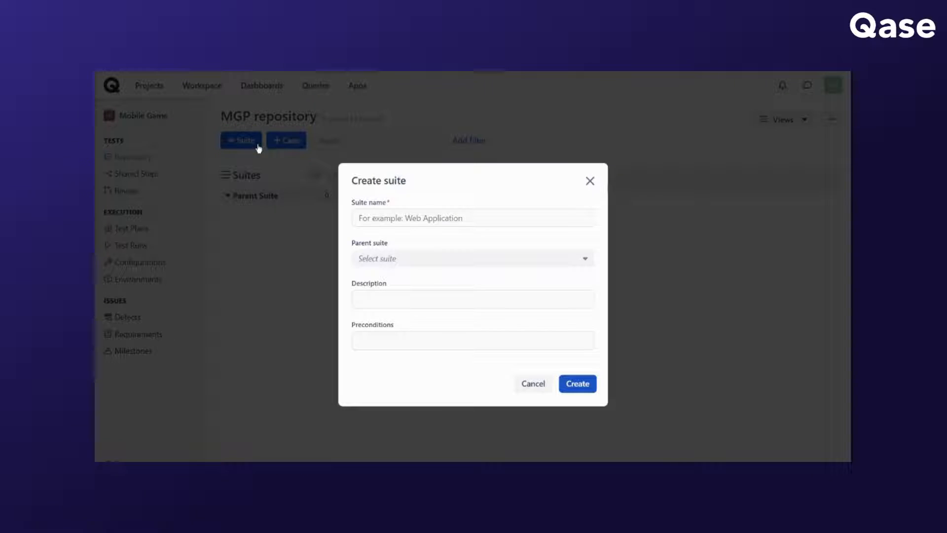
{"action": "left_click", "coordinate": [472, 258]}
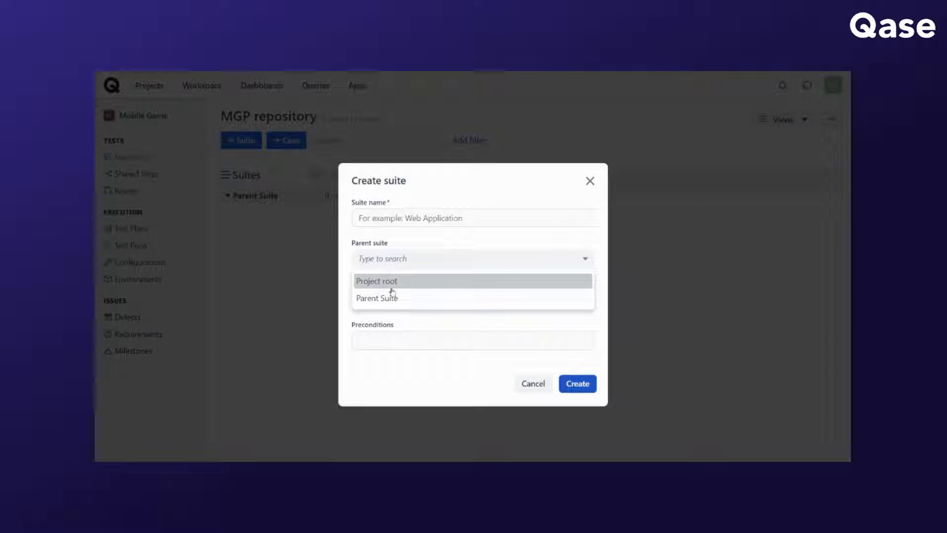
{"action": "left_click", "coordinate": [375, 297]}
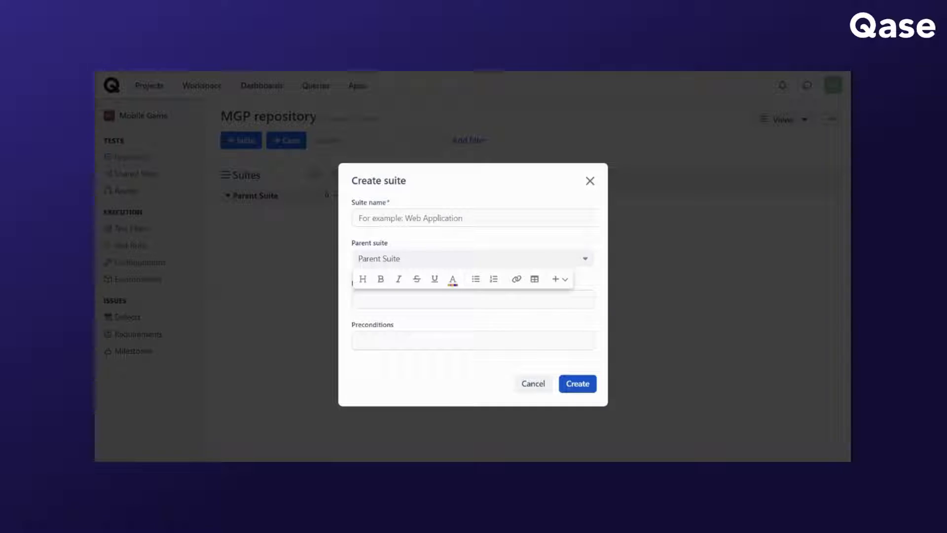
- Create the Save Features suite with description 'context and details' and preconditions 'steps to be completed'
{"action": "type", "text": "context"}
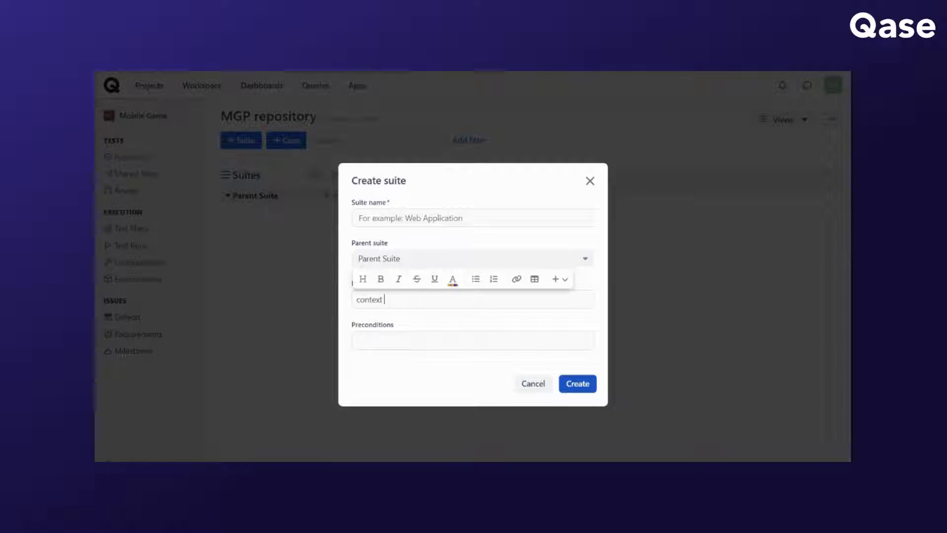
{"action": "type", "text": "and details"}
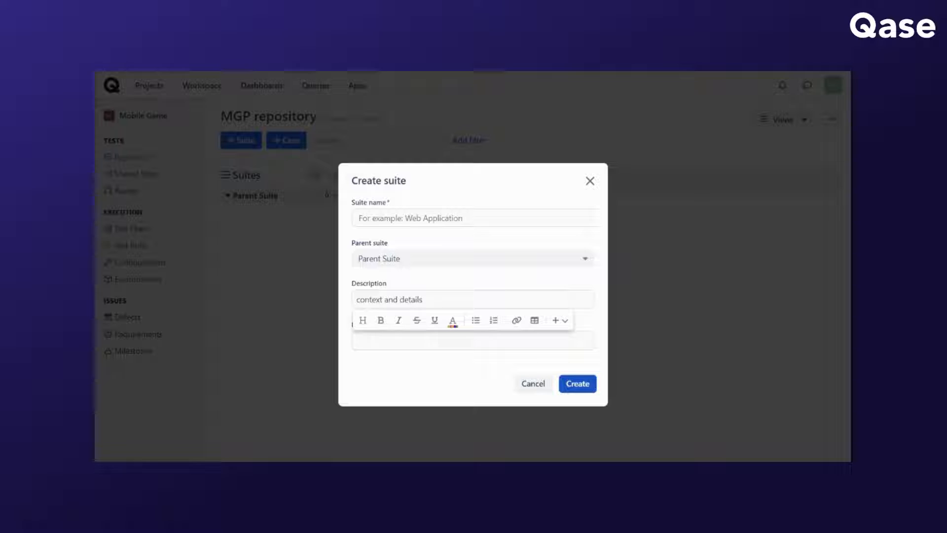
{"action": "type", "text": "steps to be"}
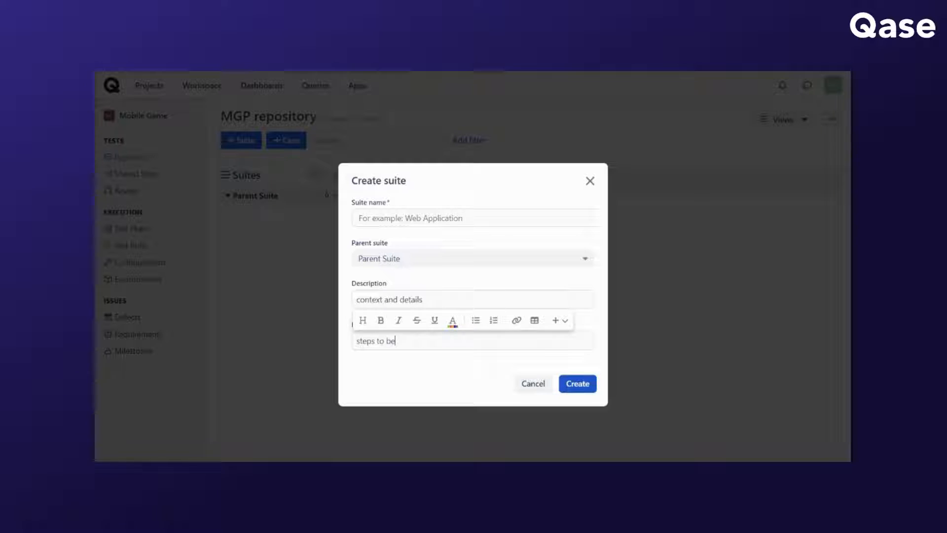
{"action": "type", "text": "completed"}
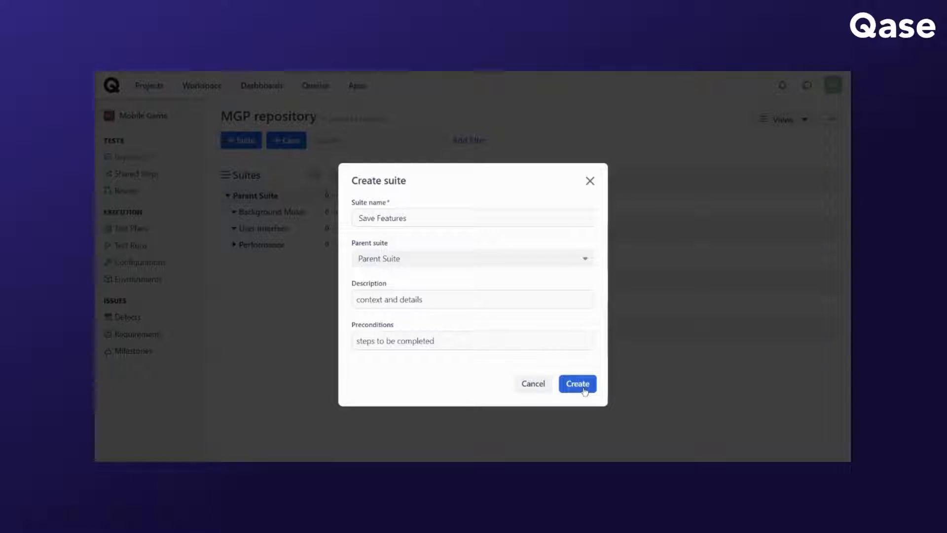
{"action": "left_click", "coordinate": [576, 383]}
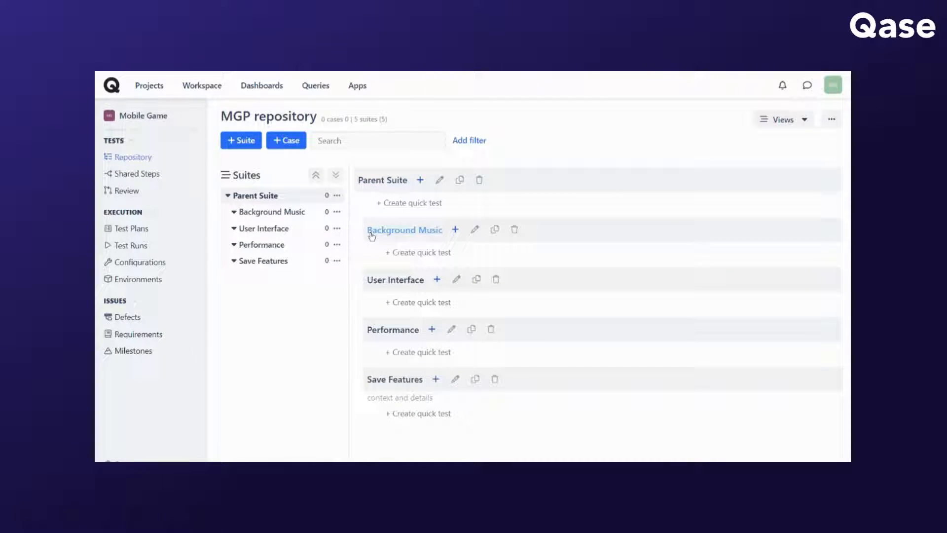
{"action": "mouse_move", "coordinate": [198, 449]}
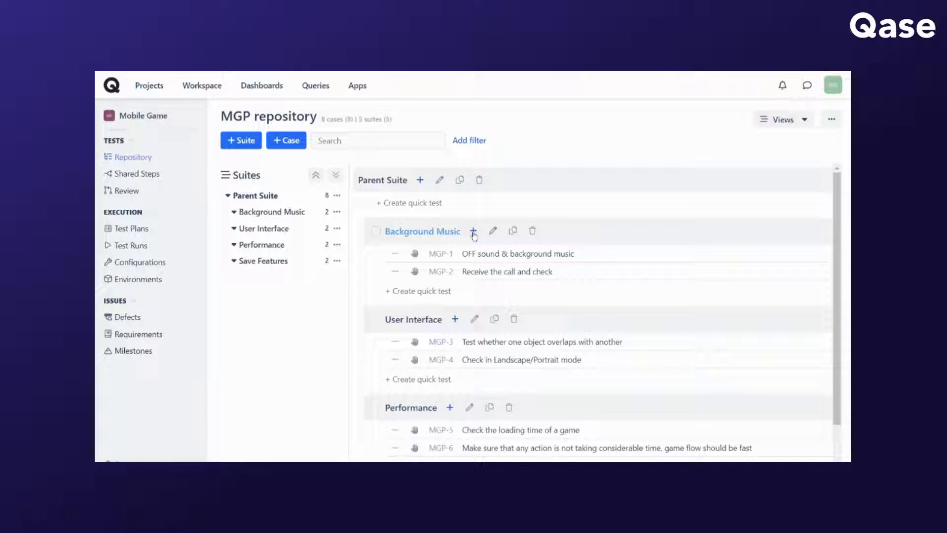
{"action": "mouse_move", "coordinate": [532, 232]}
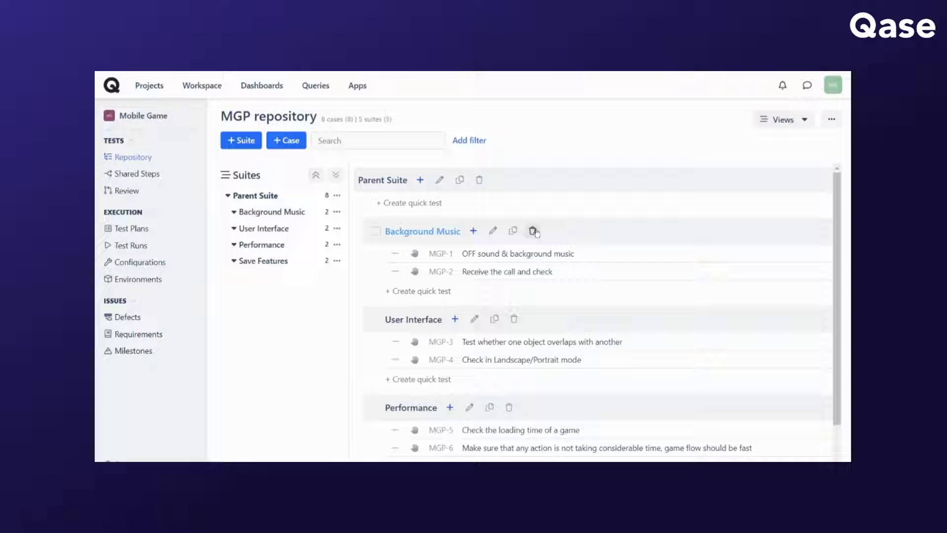
- Collapse User Interface's cases and open the Background Music suite's edit form
{"action": "left_click", "coordinate": [233, 211]}
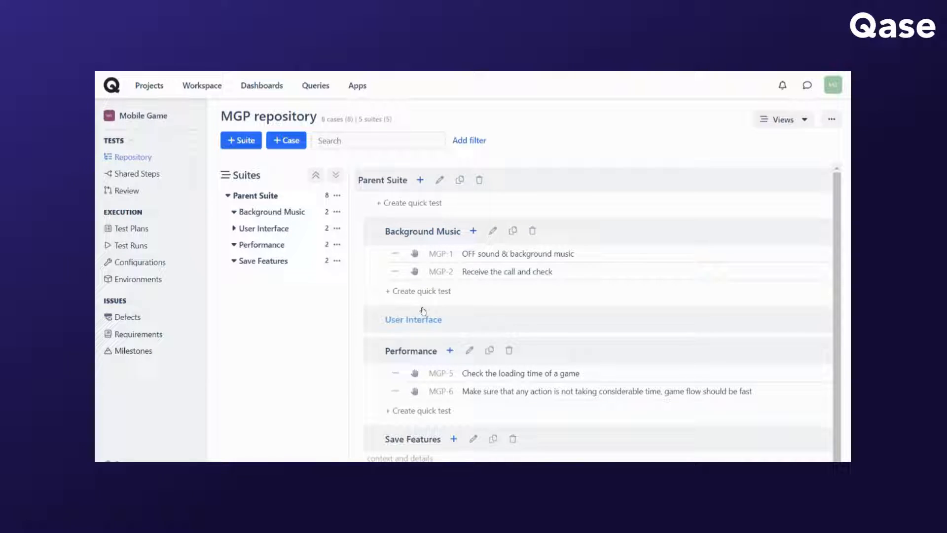
{"action": "left_click", "coordinate": [473, 231]}
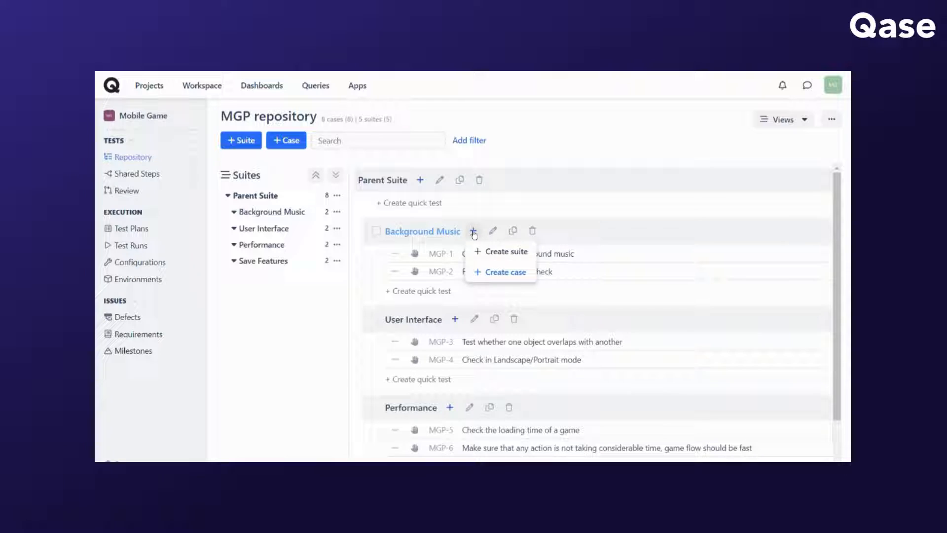
{"action": "mouse_move", "coordinate": [509, 262]}
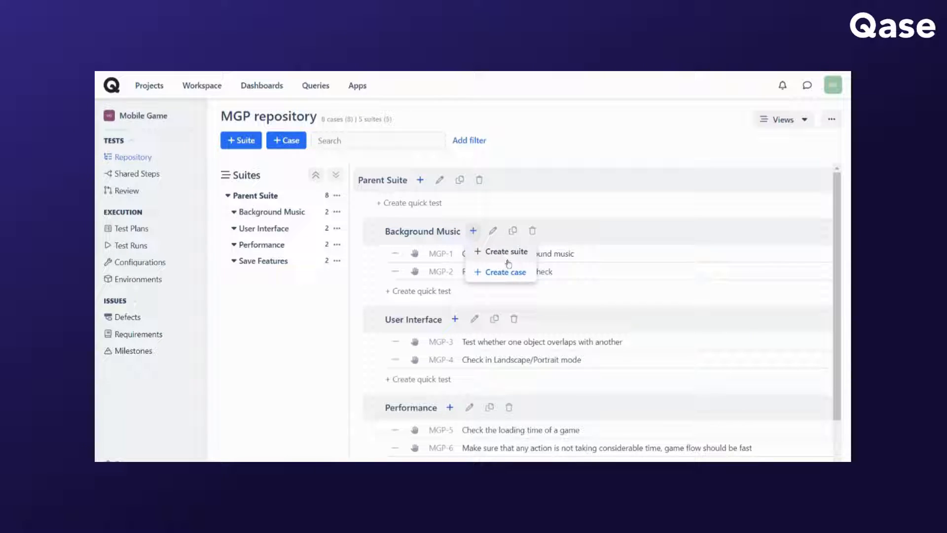
{"action": "left_click", "coordinate": [493, 231]}
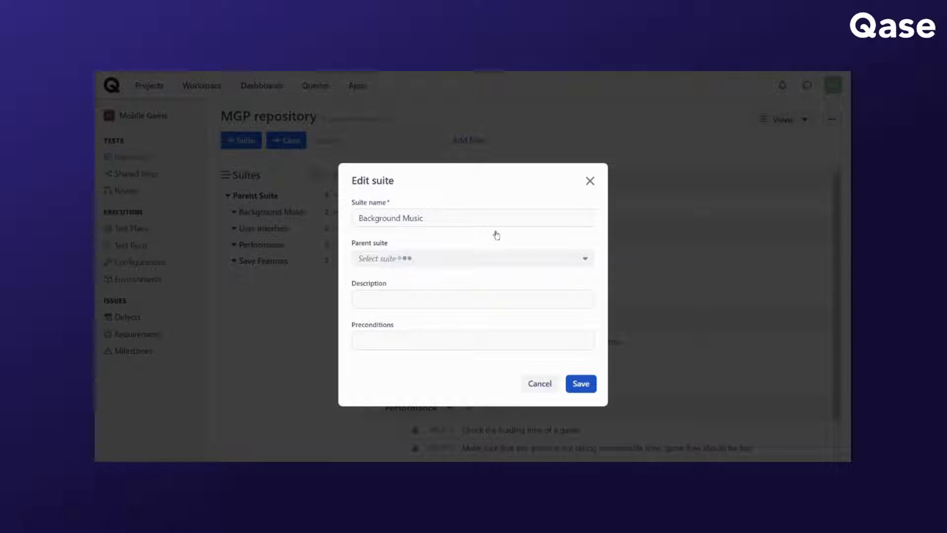
{"action": "left_click", "coordinate": [472, 257]}
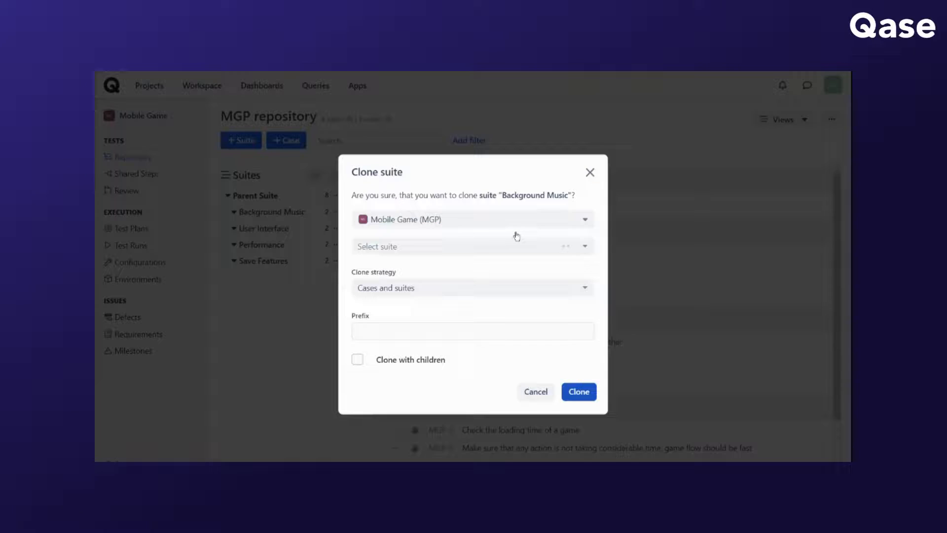
{"action": "left_click", "coordinate": [471, 247]}
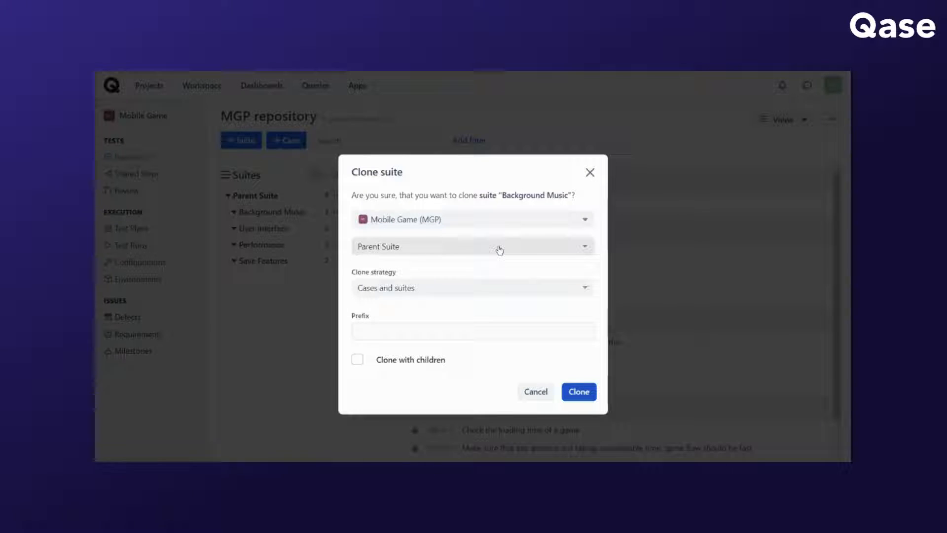
{"action": "left_click", "coordinate": [472, 219]}
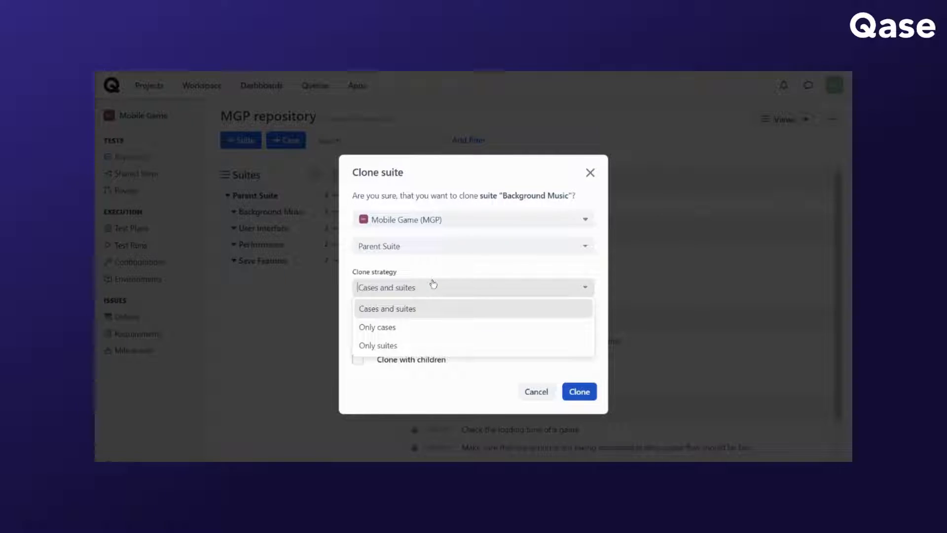
{"action": "left_click", "coordinate": [387, 308]}
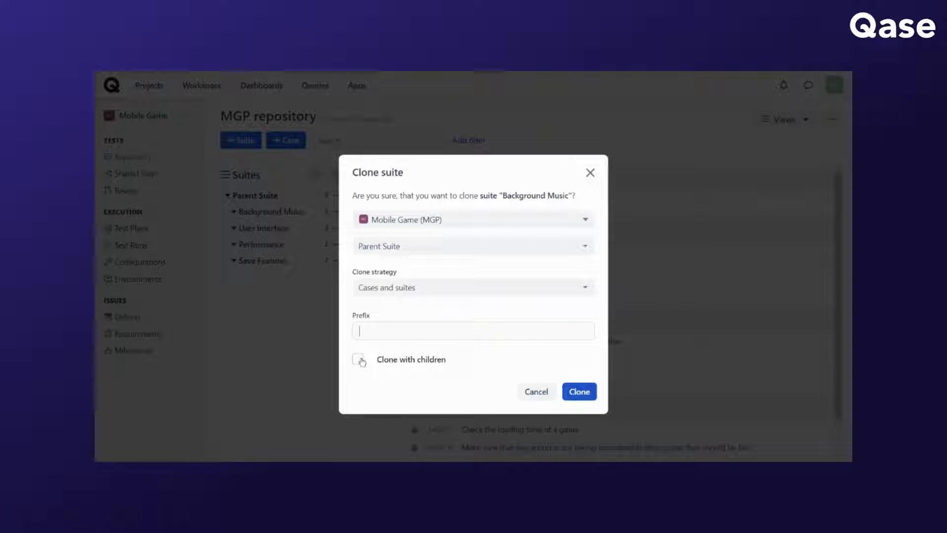
{"action": "left_click", "coordinate": [358, 359]}
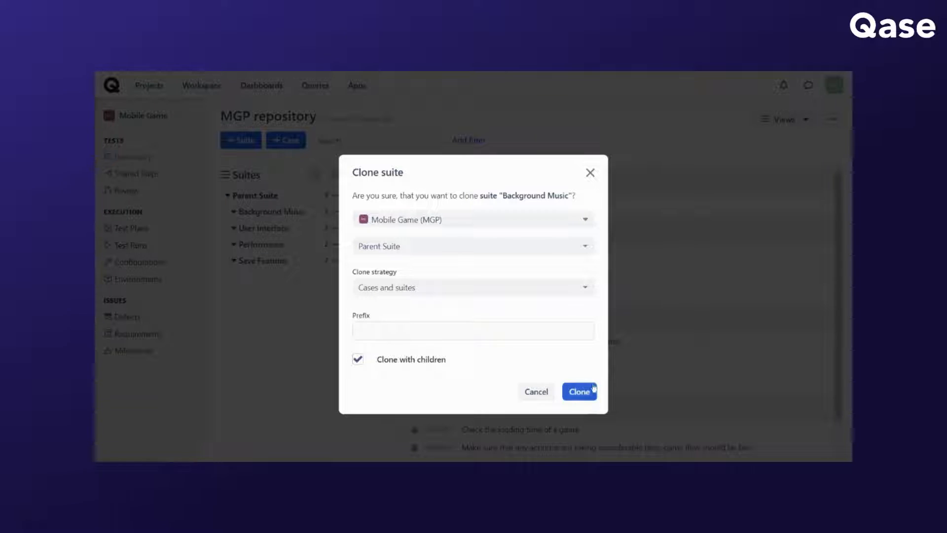
{"action": "left_click", "coordinate": [579, 391]}
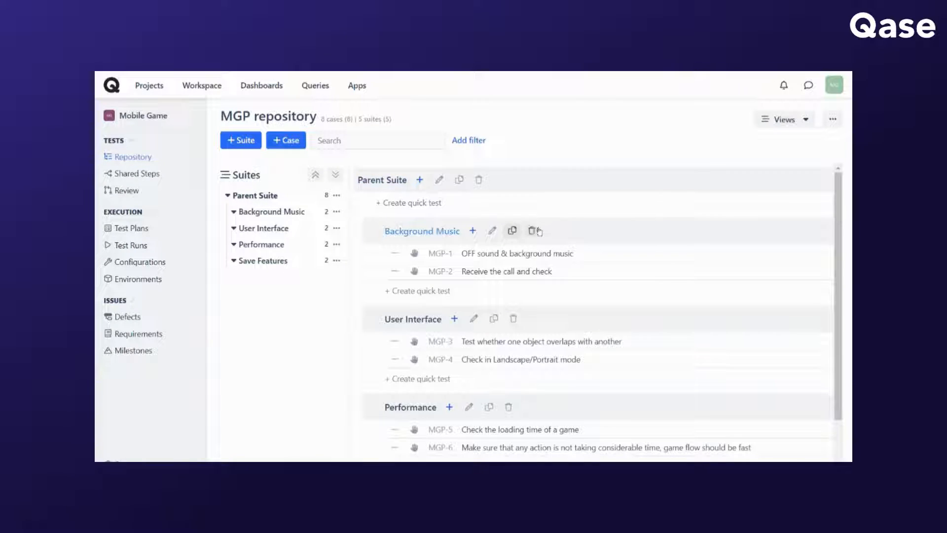
- Close the repository actions menu and show the Views list (nested tree, folders, mind map)
{"action": "left_click", "coordinate": [528, 231]}
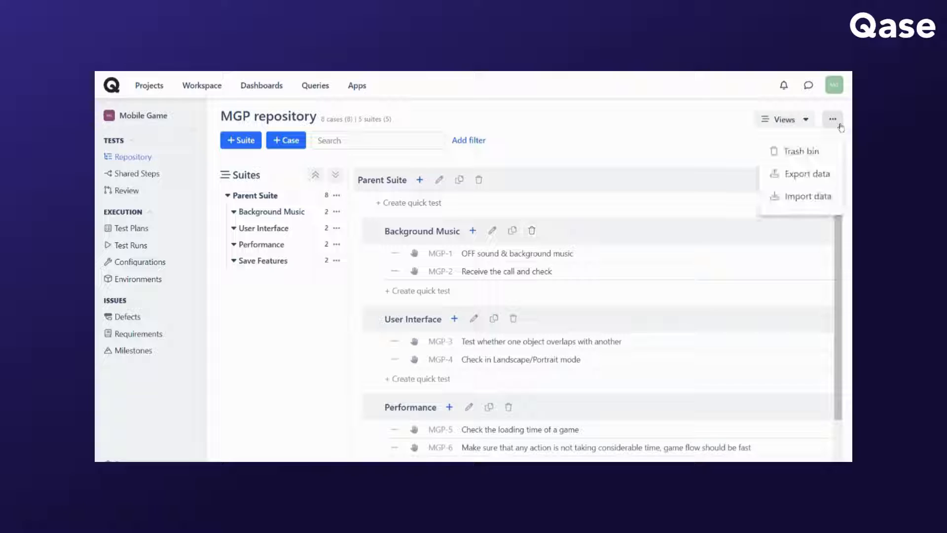
{"action": "left_click", "coordinate": [712, 157]}
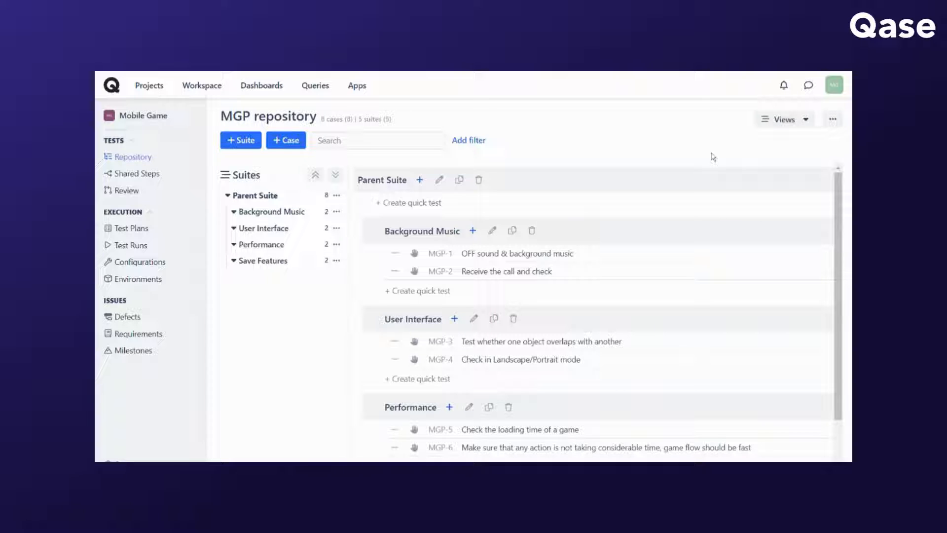
{"action": "left_click", "coordinate": [241, 141]}
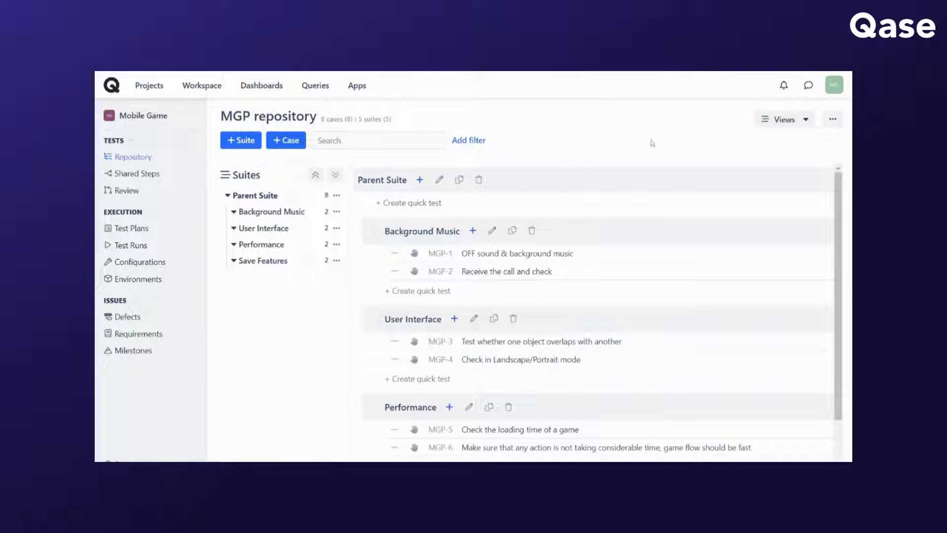
{"action": "left_click", "coordinate": [782, 119]}
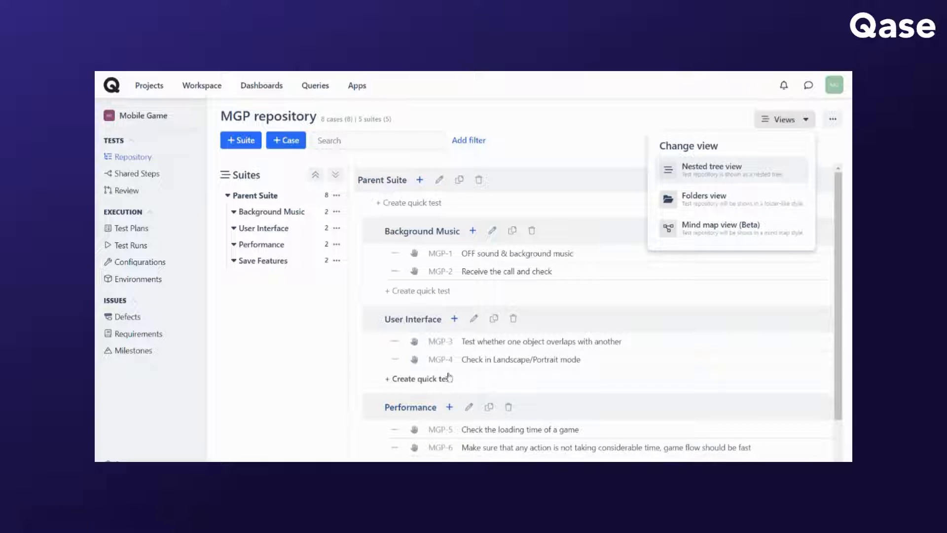
- Switch to folders view and show User Interface, Performance and Save Features cases in turn
{"action": "scroll", "scroll_direction": "down", "scroll_amount": 3}
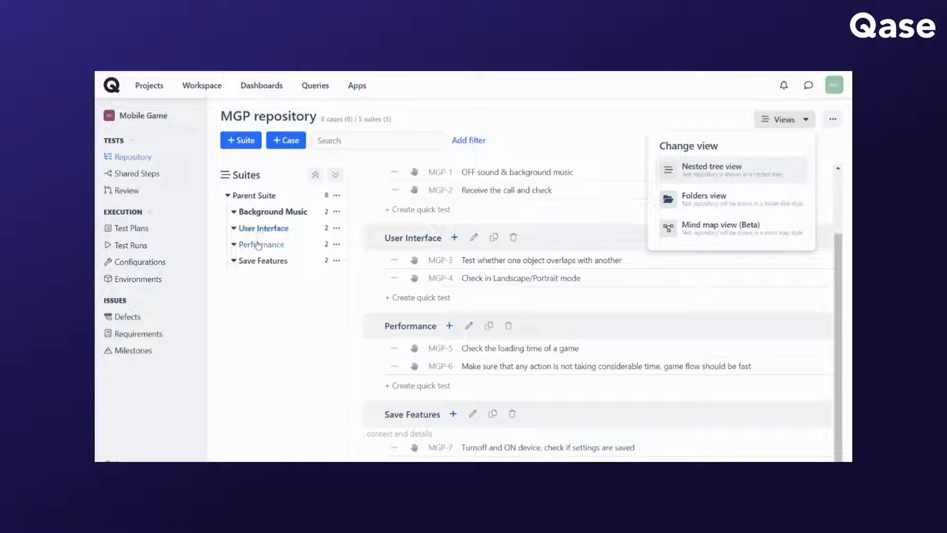
{"action": "left_click", "coordinate": [274, 212]}
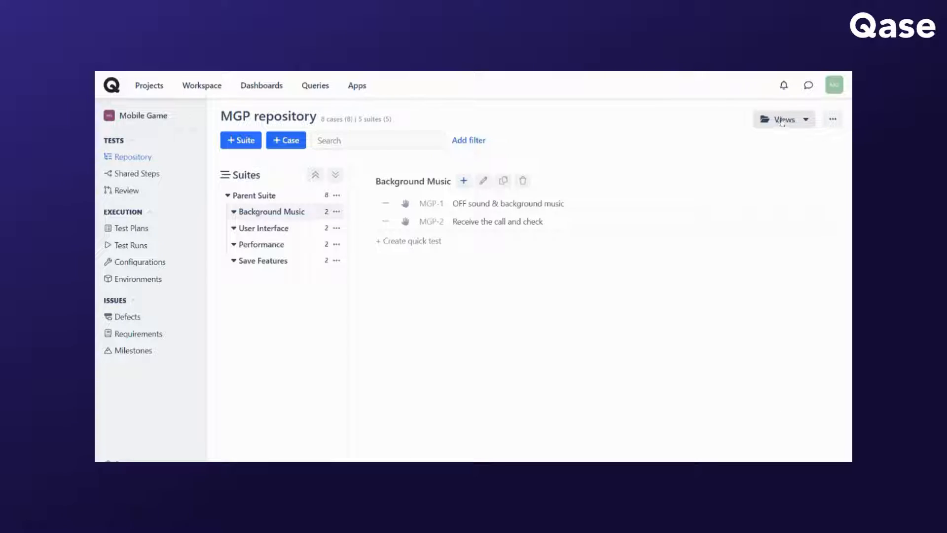
{"action": "left_click", "coordinate": [265, 228]}
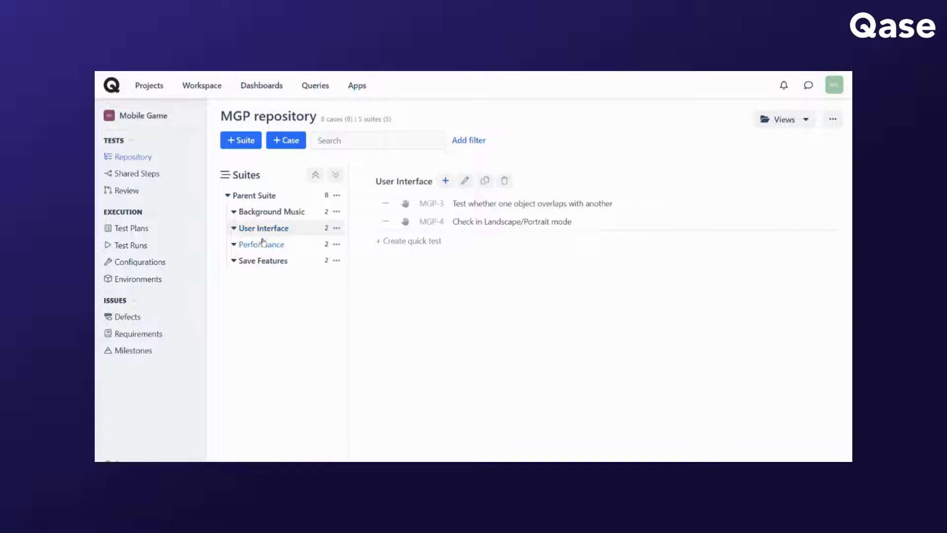
{"action": "left_click", "coordinate": [261, 244]}
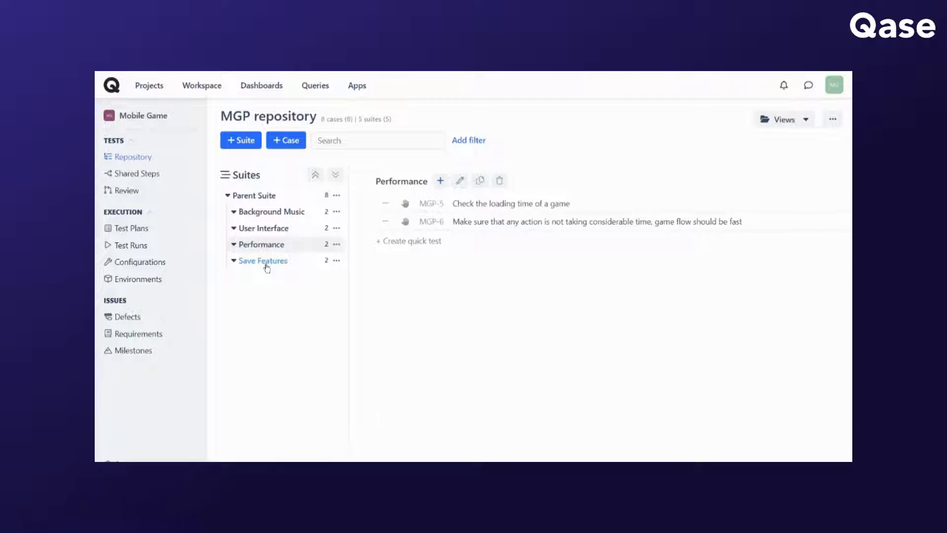
{"action": "left_click", "coordinate": [262, 261]}
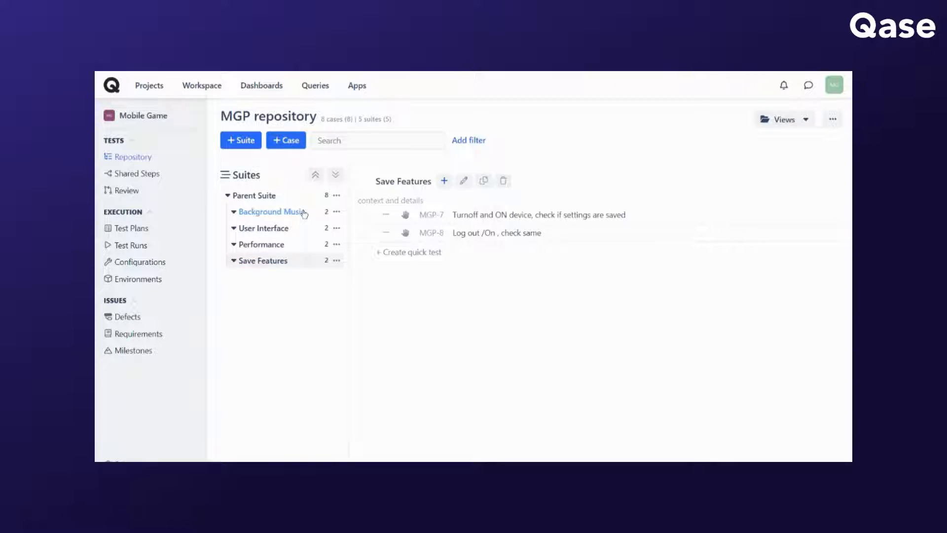
{"action": "left_click", "coordinate": [783, 120]}
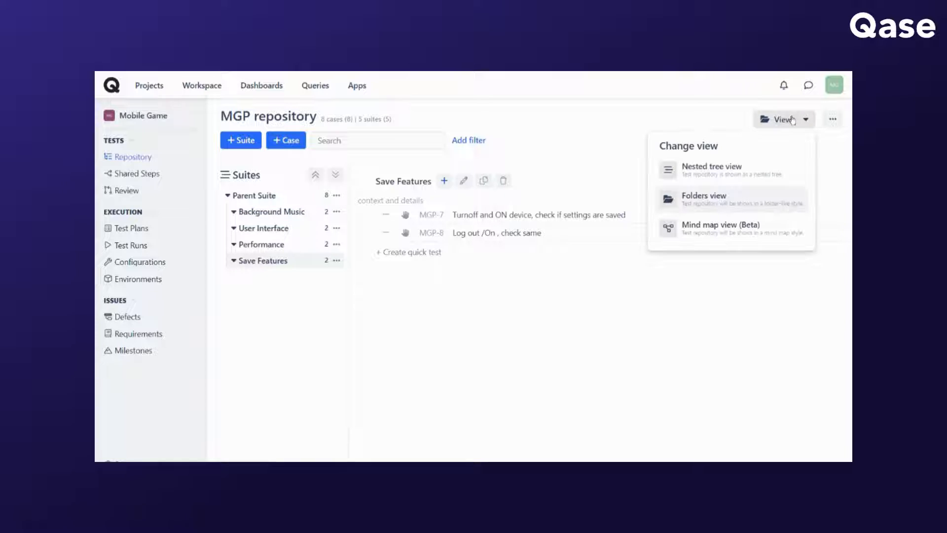
- Show the repository as a mind map, inspect it, then return to nested tree view
{"action": "left_click", "coordinate": [720, 228]}
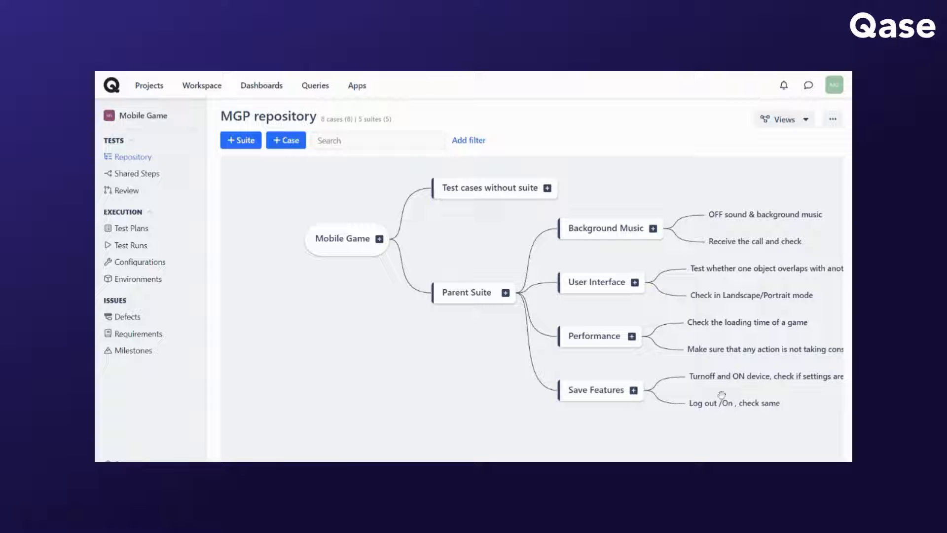
{"action": "mouse_move", "coordinate": [714, 417]}
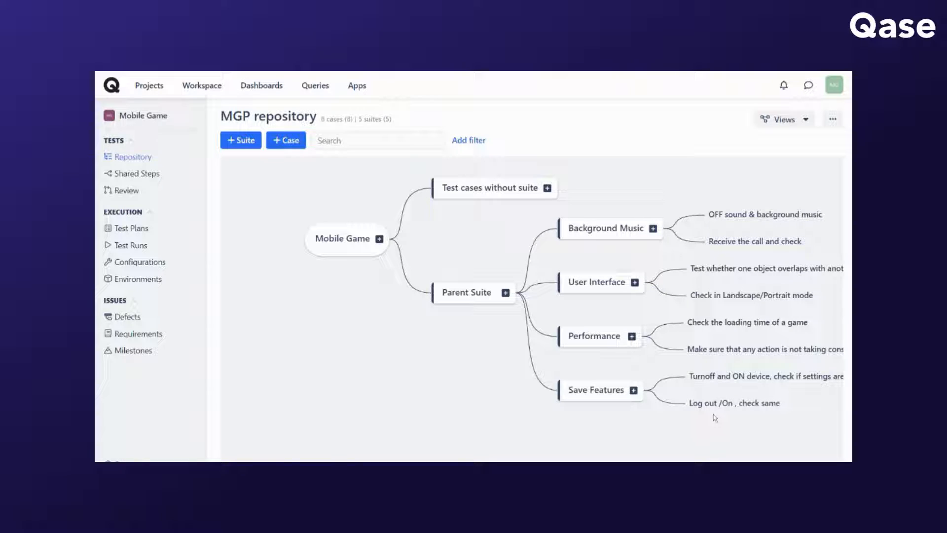
{"action": "mouse_move", "coordinate": [531, 201]}
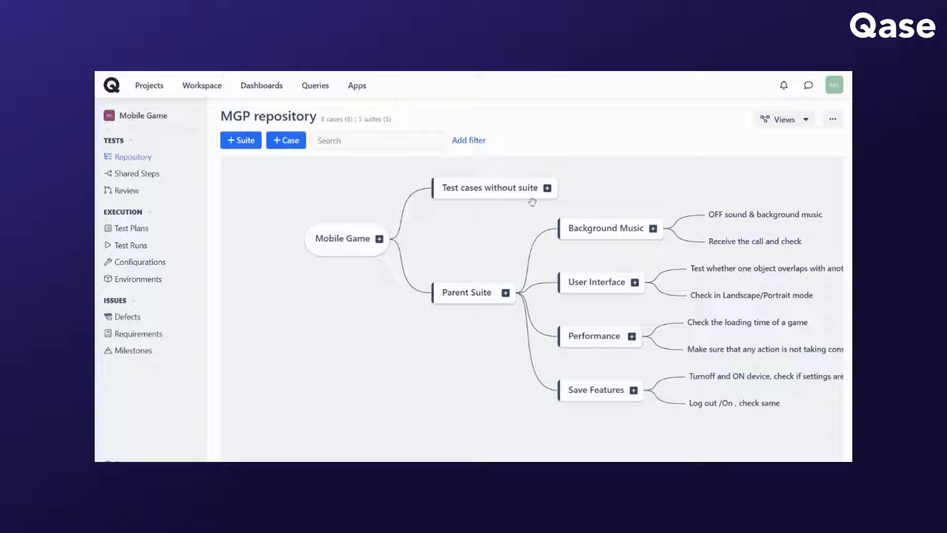
{"action": "left_click", "coordinate": [652, 228]}
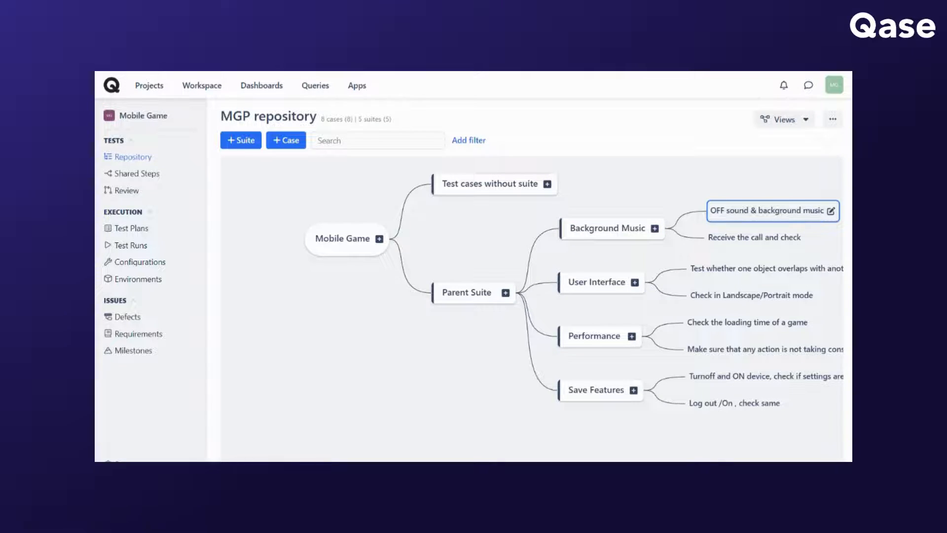
{"action": "left_click", "coordinate": [768, 120]}
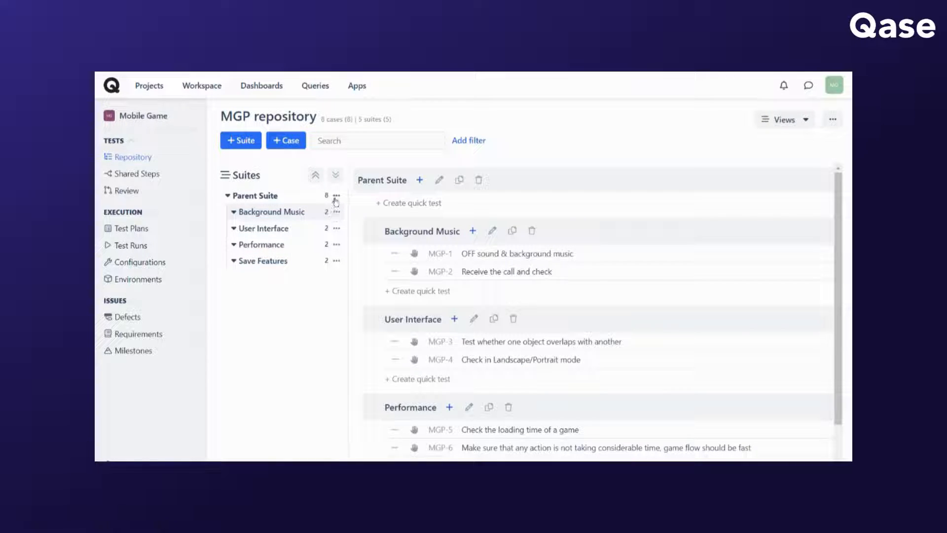
- Dismiss Parent Suite's actions menu and open the Qase Walkthrough: February 19, 2024 webinar article
{"action": "left_click", "coordinate": [337, 195]}
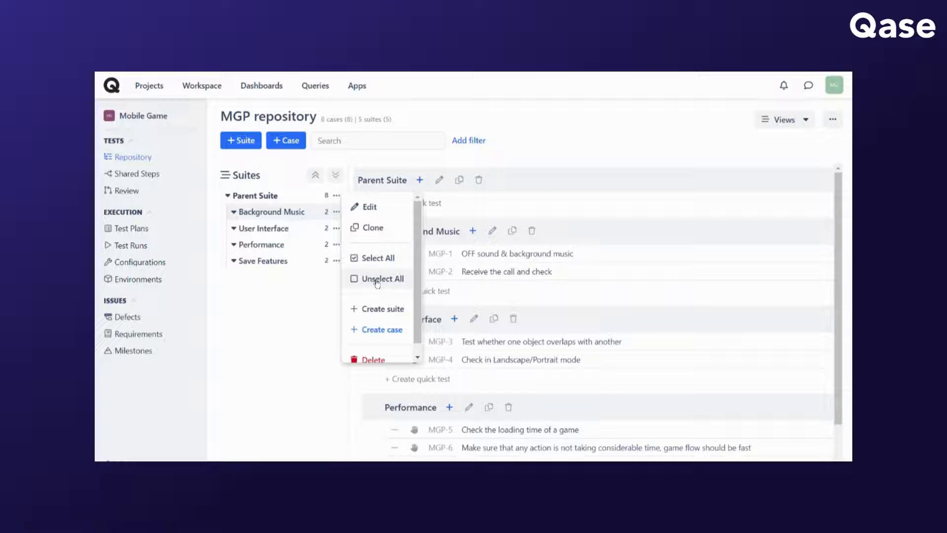
{"action": "mouse_move", "coordinate": [381, 308]}
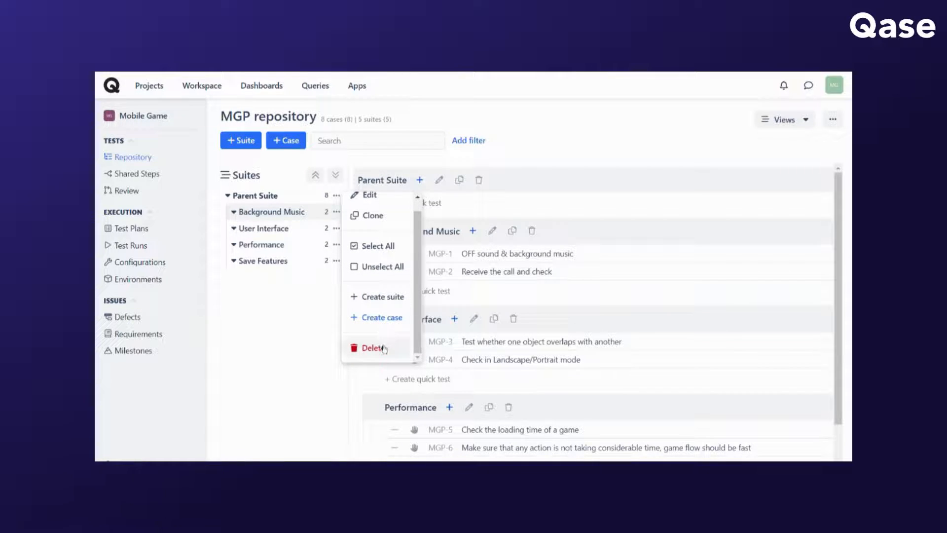
{"action": "mouse_move", "coordinate": [669, 150]}
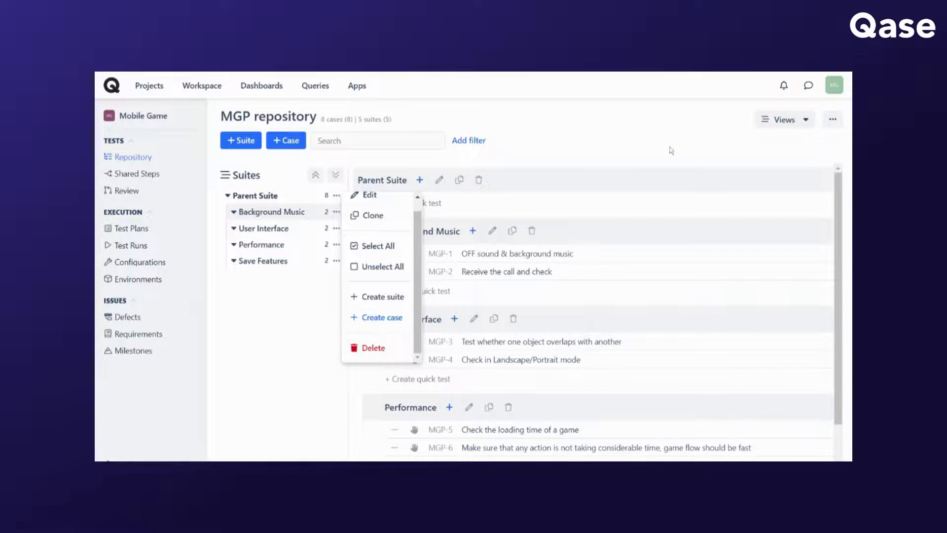
{"action": "left_click", "coordinate": [785, 119]}
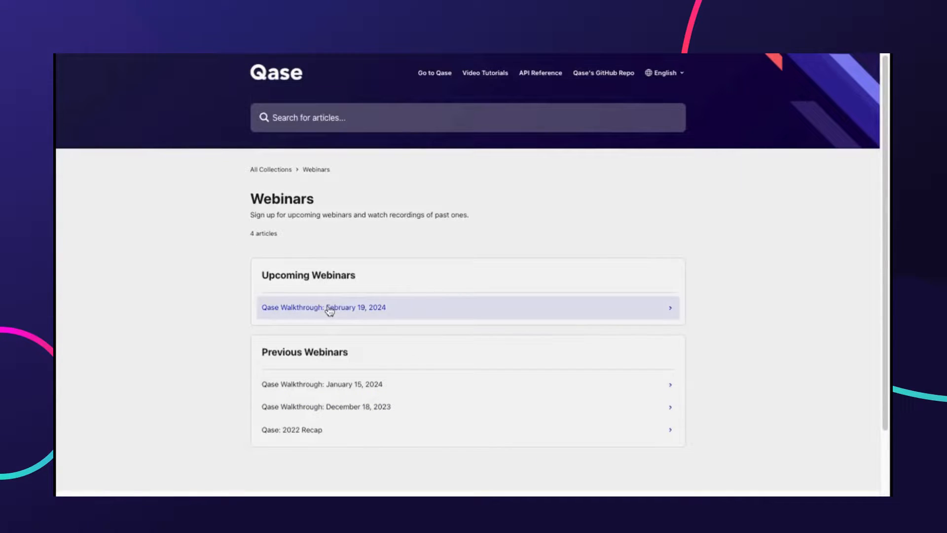
{"action": "left_click", "coordinate": [324, 308]}
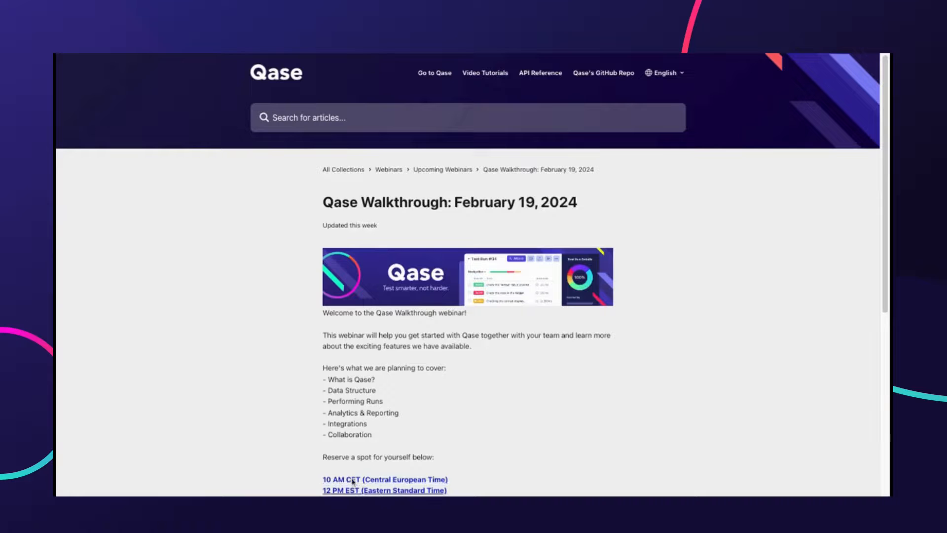